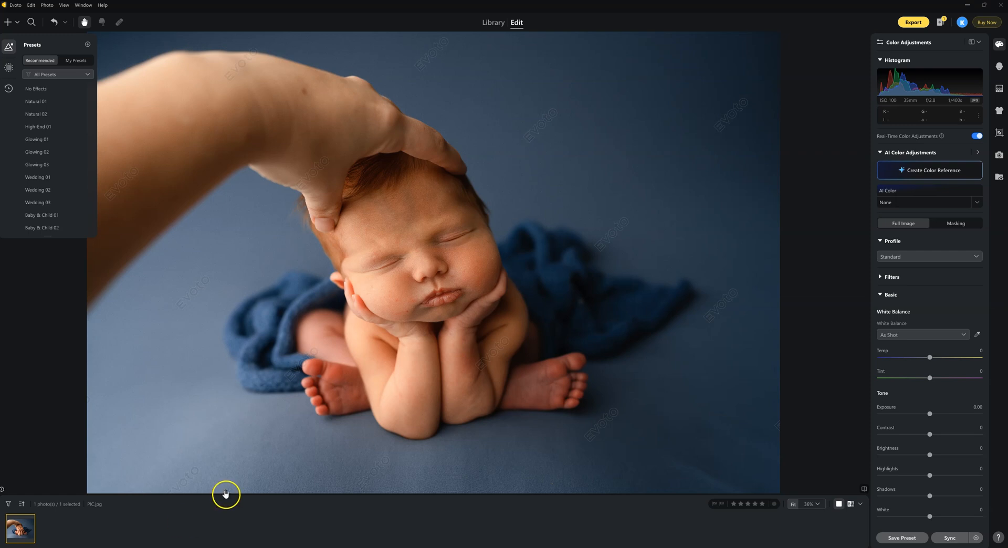
mouse_move(717, 277)
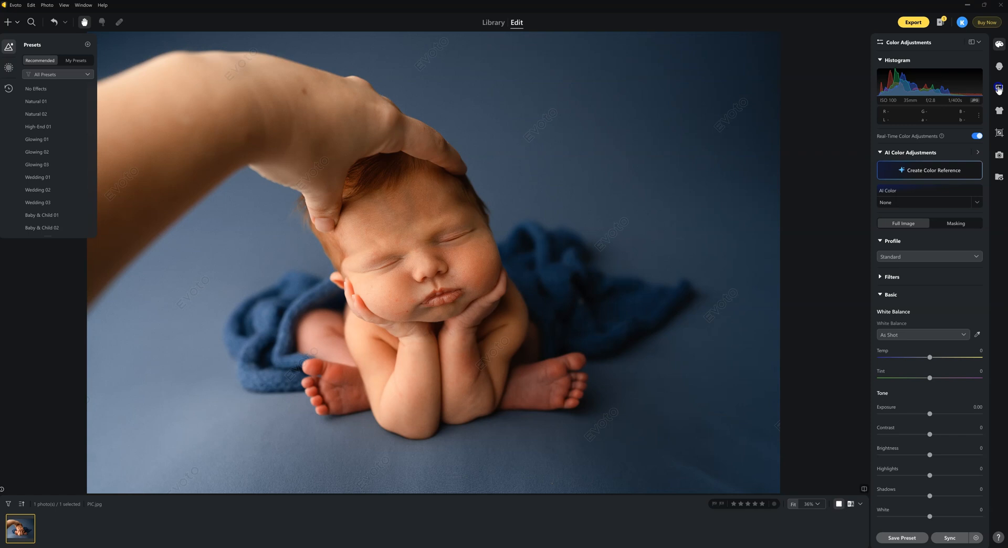
- Show the Backdrop Changer options from Background Adjustments to reach My Backdrops
click(999, 89)
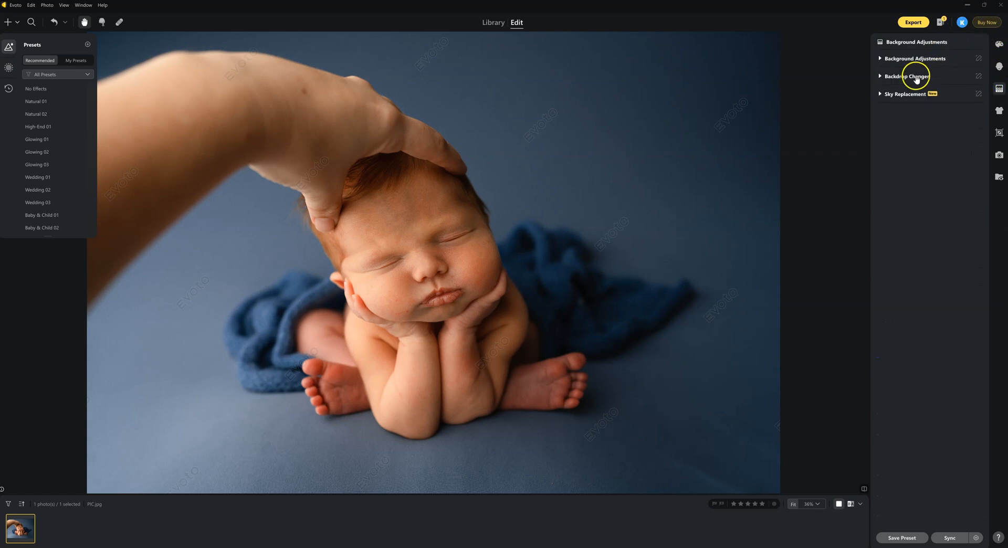
click(909, 77)
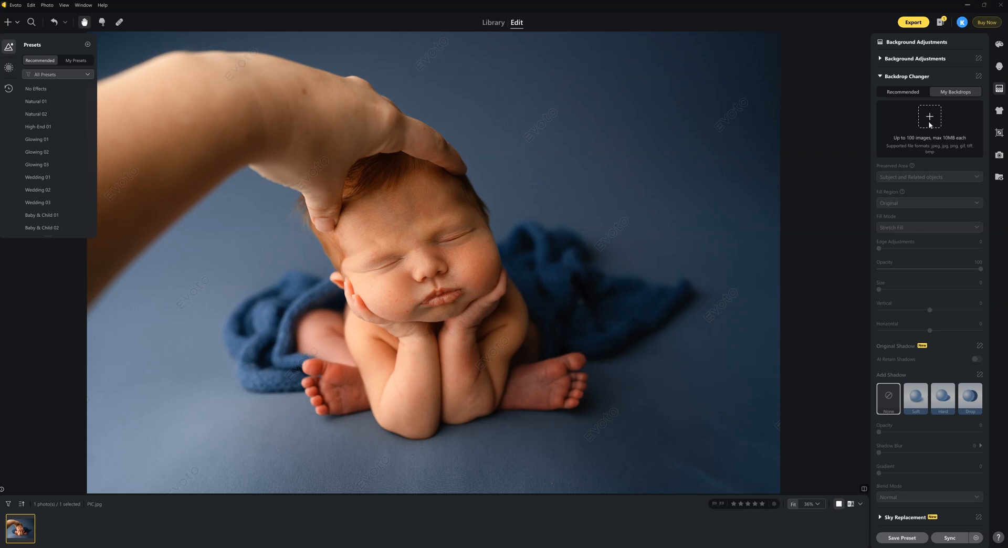
- Upload the BG image file into My Backdrops
click(928, 116)
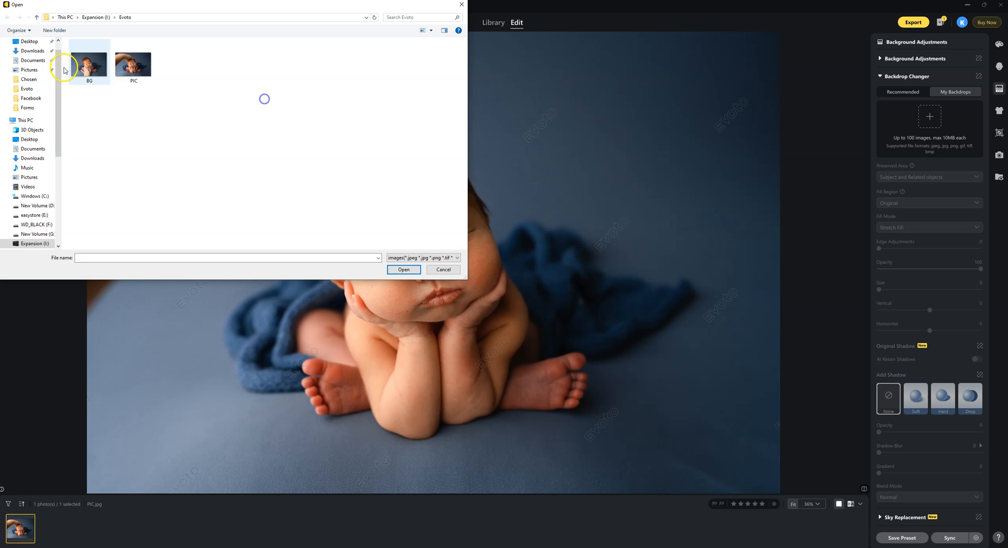
click(89, 61)
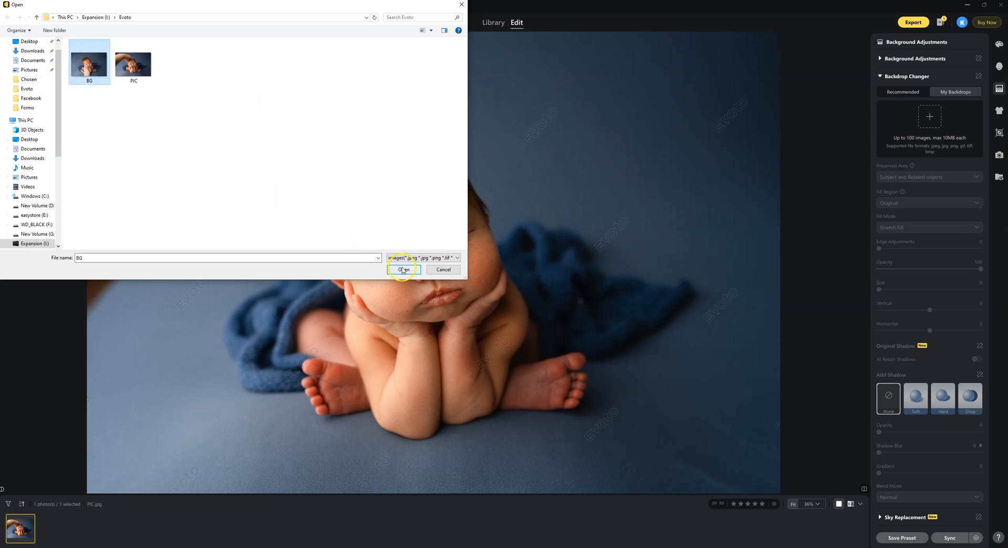
click(403, 270)
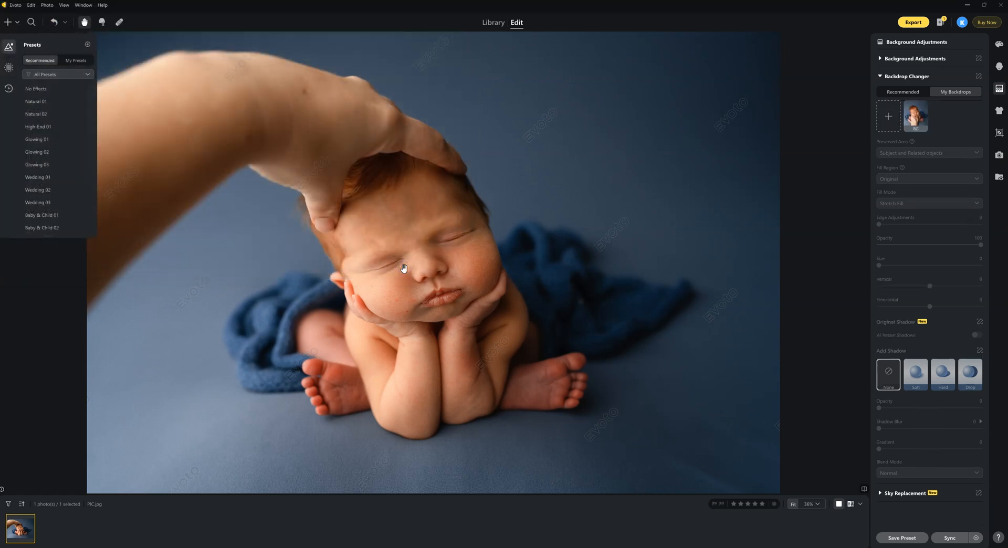
- Apply the BG thumbnail from My Backdrops as the photo's backdrop
click(915, 116)
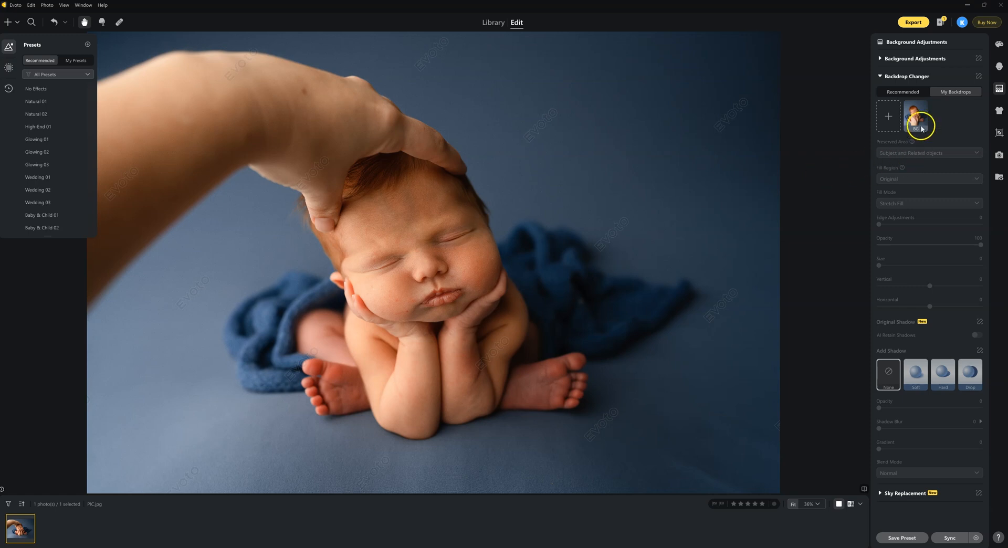
click(914, 117)
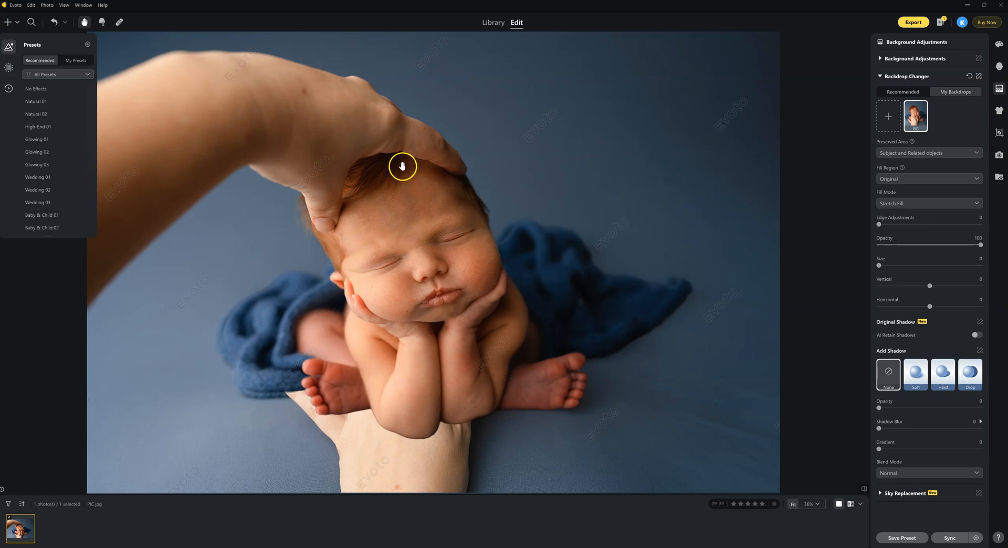
mouse_move(419, 172)
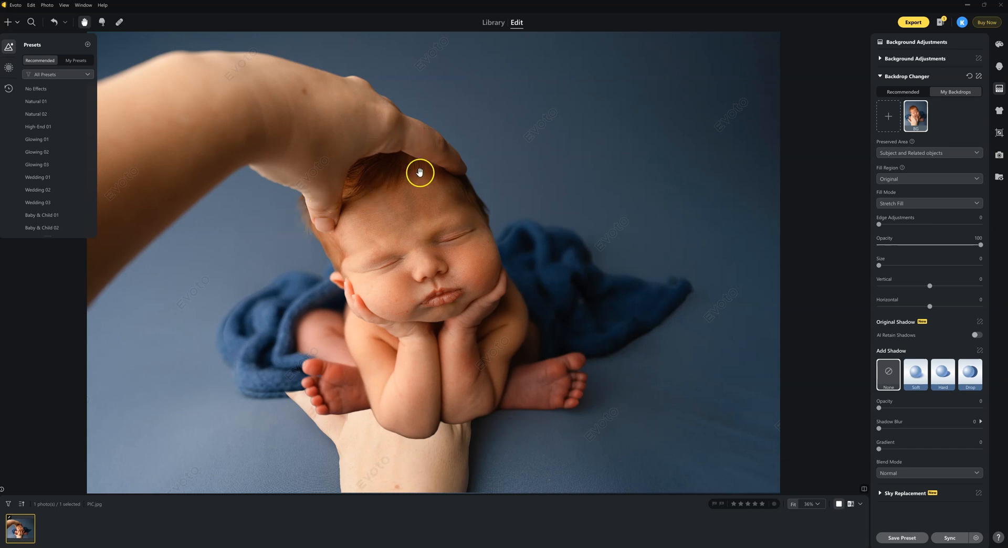
mouse_move(768, 171)
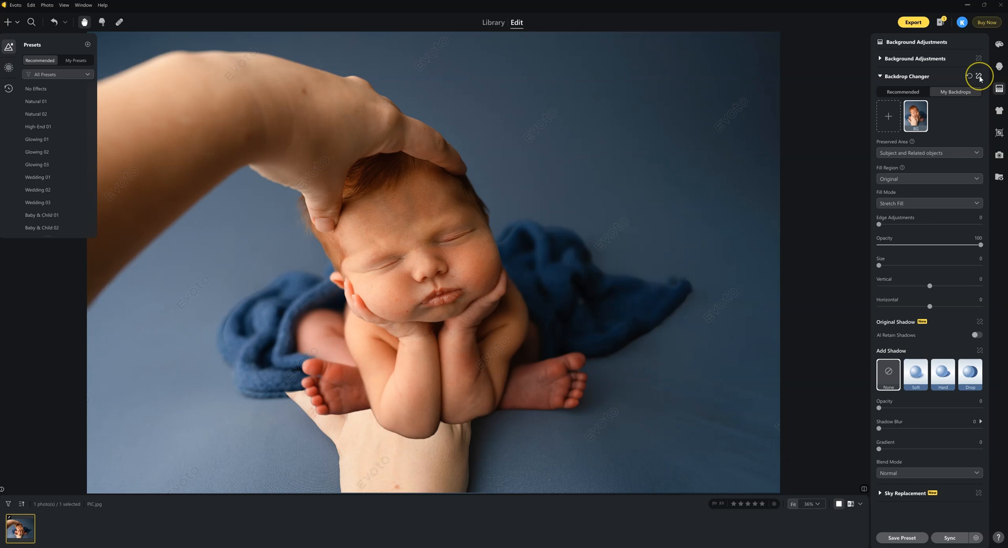
- In manual mask tuning with an erase brush, erase the mask along the baby's lower body, legs and feet
click(980, 76)
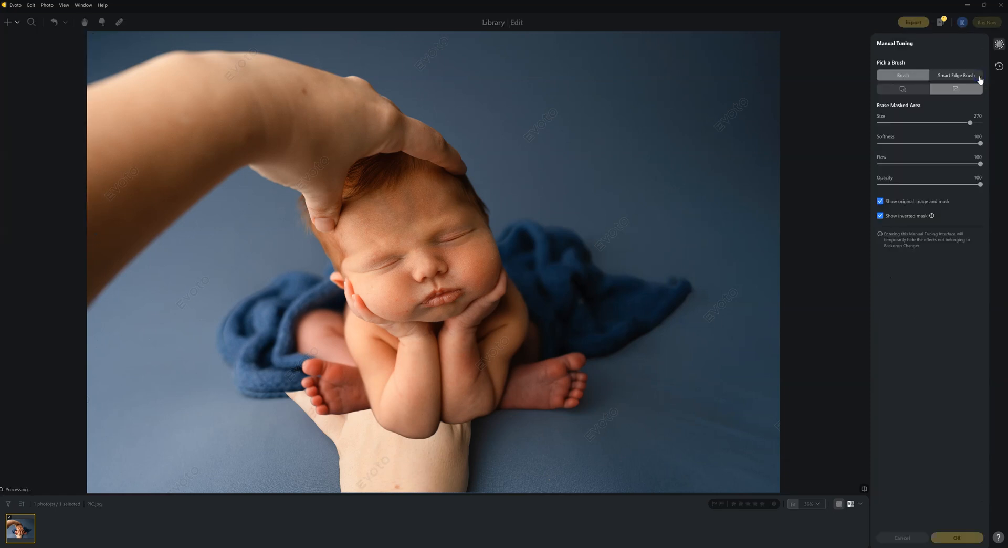
click(902, 75)
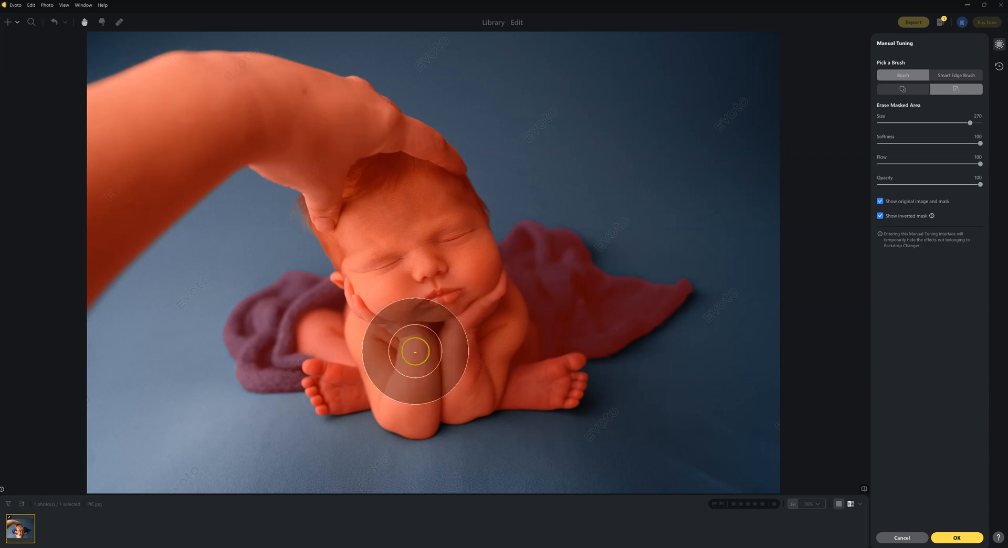
drag(414, 351, 321, 134)
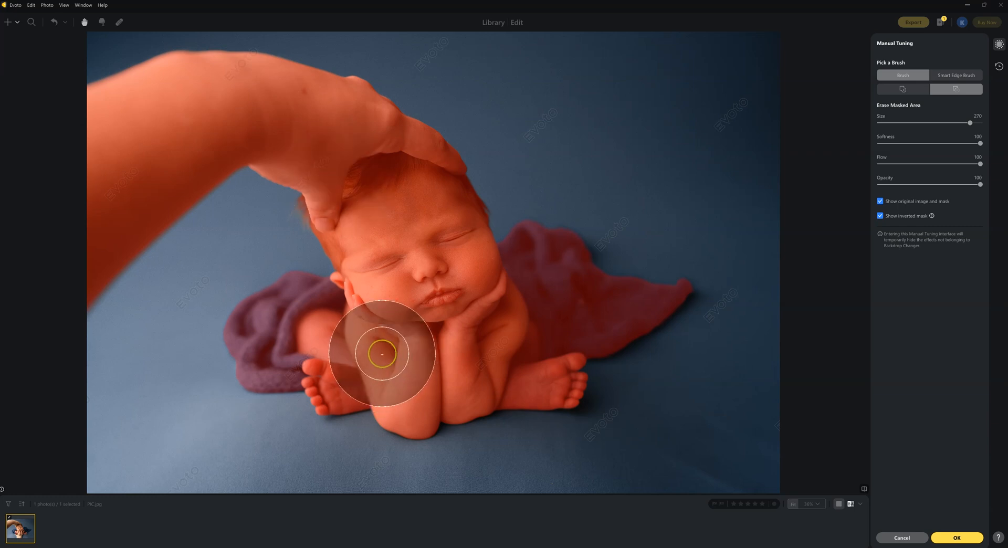
drag(383, 354, 375, 433)
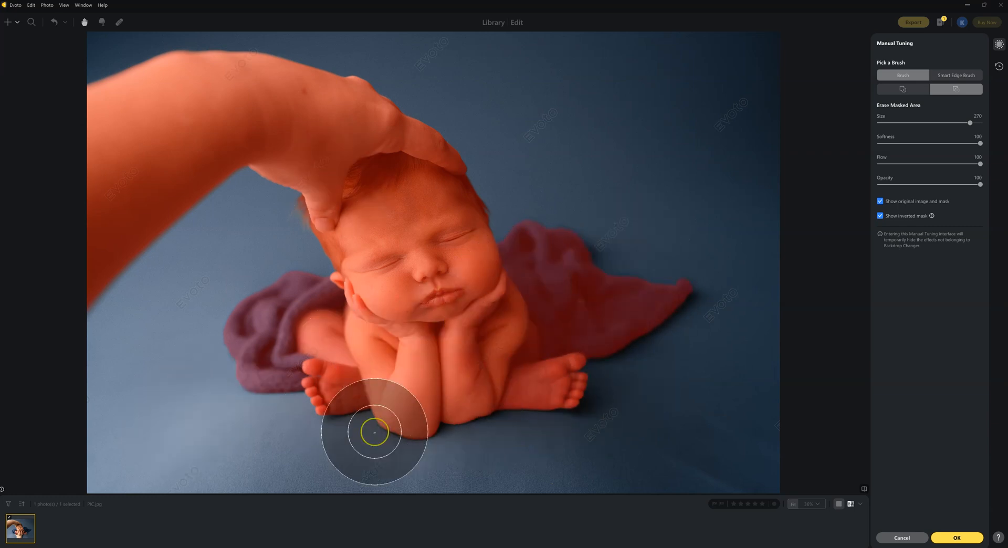
drag(375, 431, 525, 387)
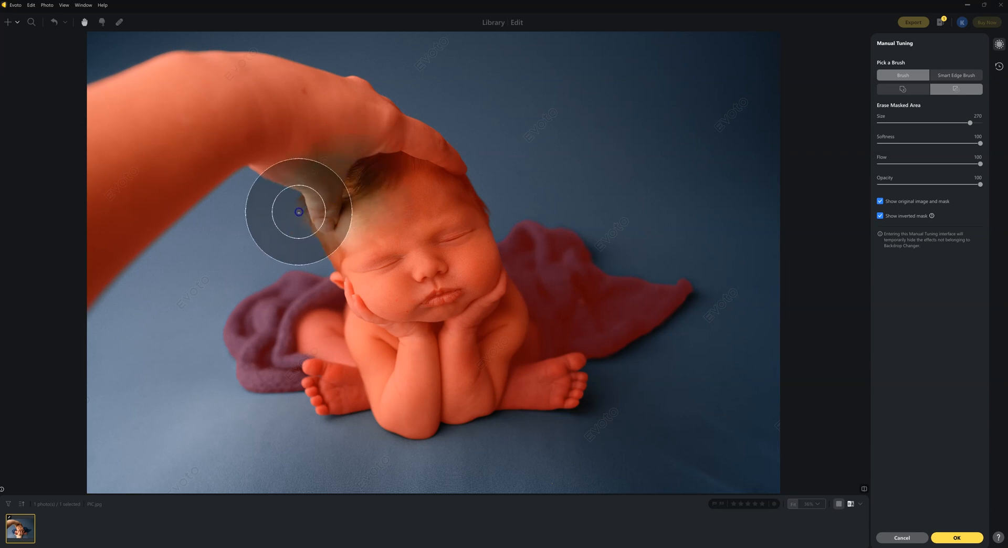
- Erase the hand beside the head, the upper hand and the forearm from the mask
drag(298, 212, 447, 160)
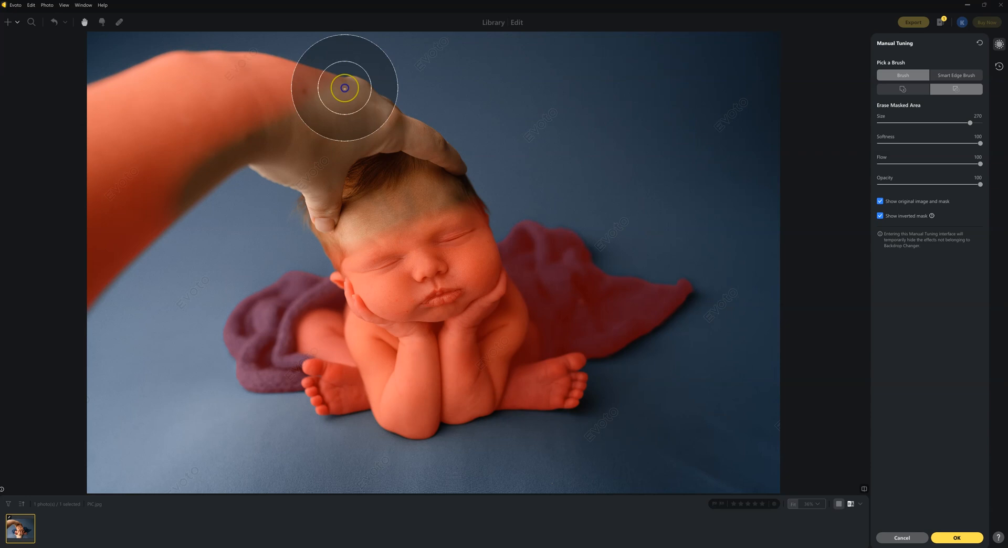
drag(346, 89, 189, 110)
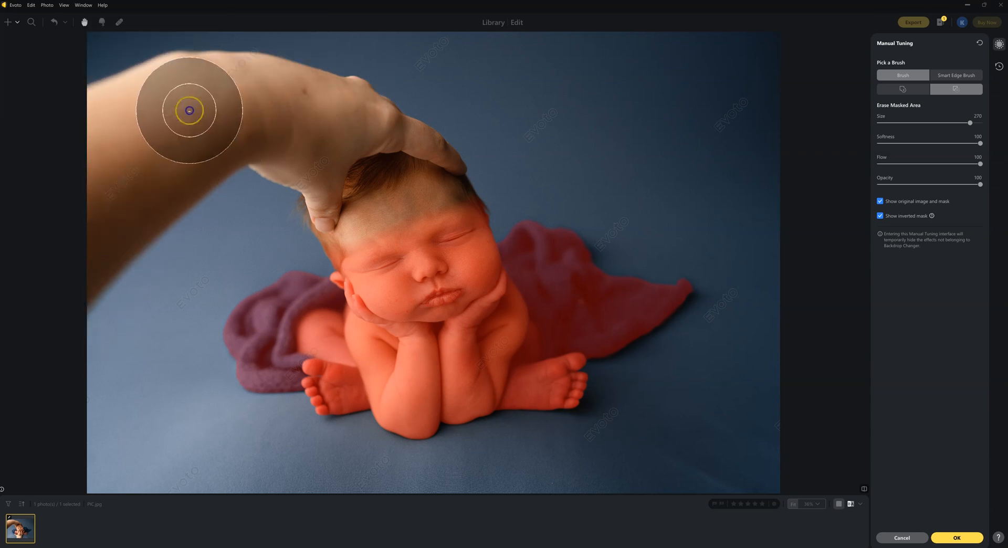
drag(189, 109, 247, 316)
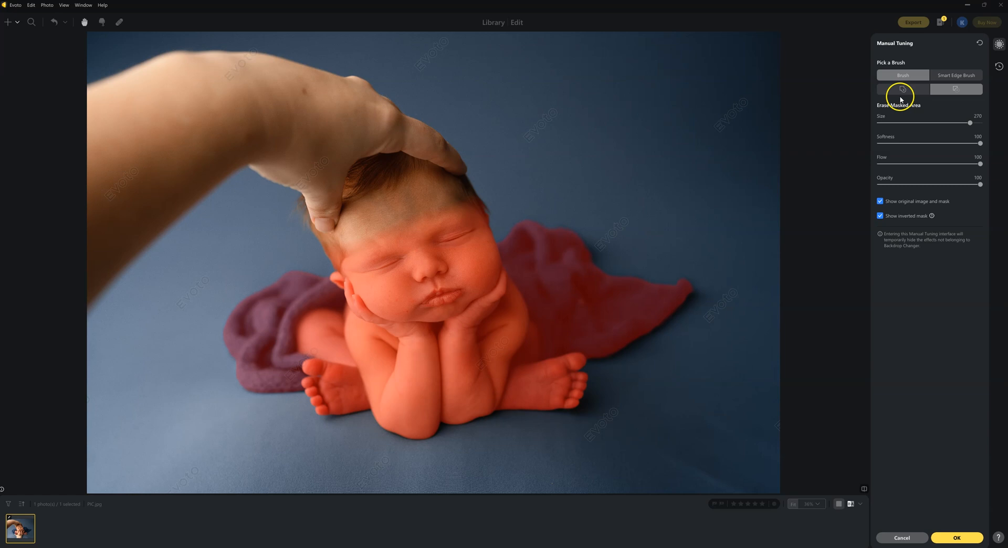
- Add the surrounding background to the mask, erasing around the hand above the head
click(901, 89)
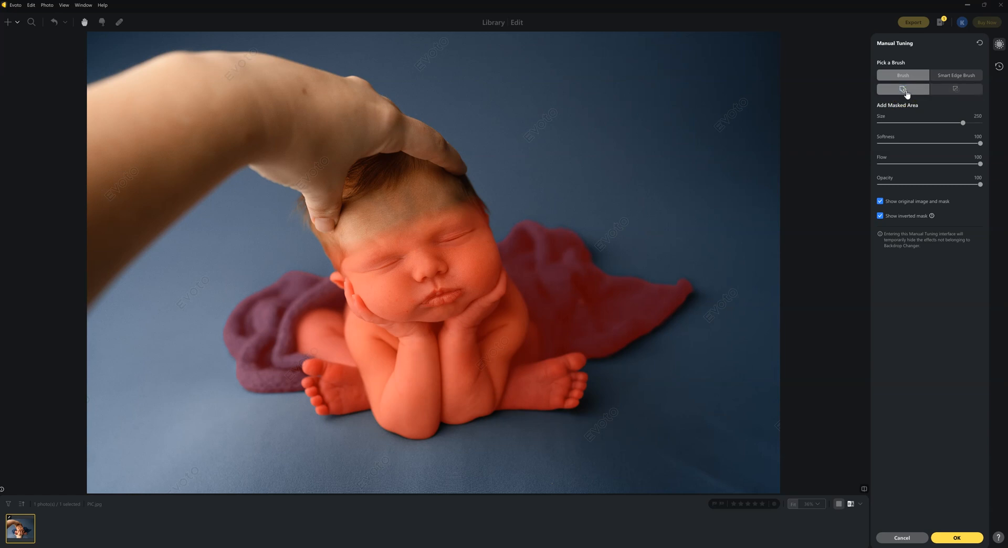
mouse_move(304, 310)
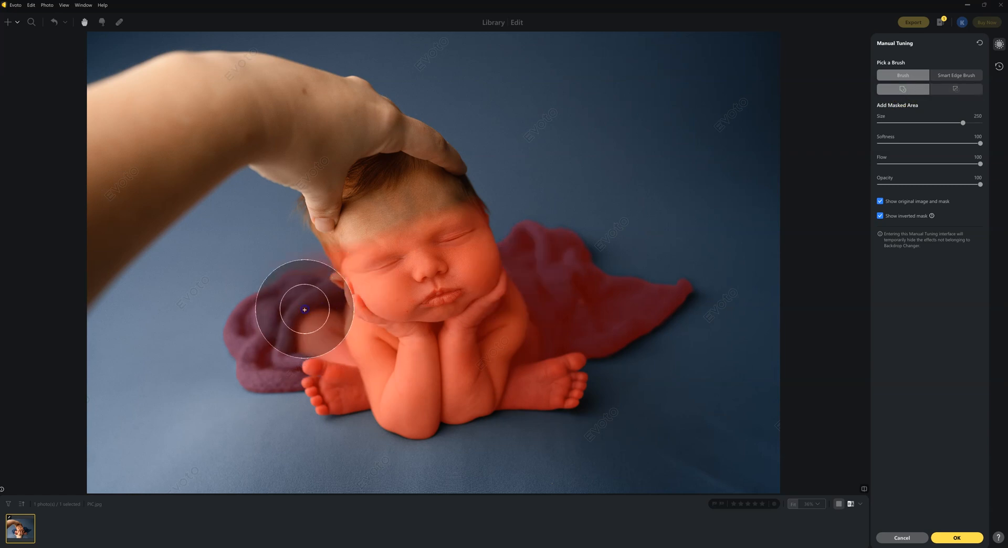
drag(304, 310, 186, 490)
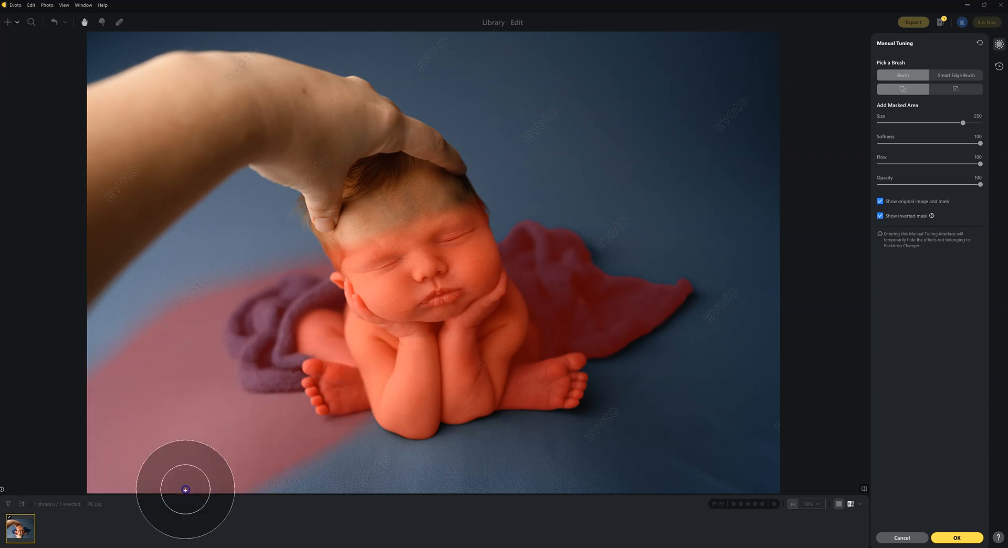
drag(185, 490, 765, 480)
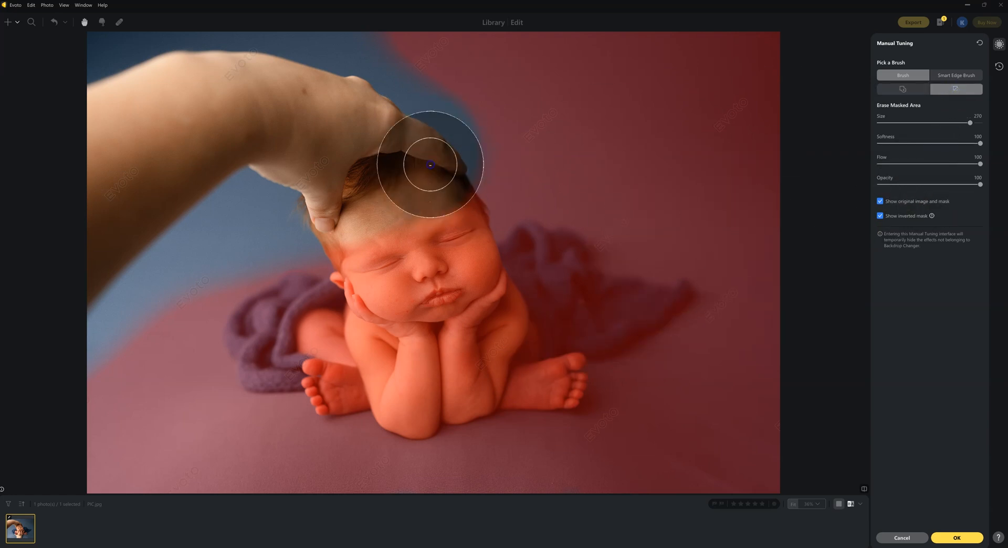
drag(429, 165, 404, 156)
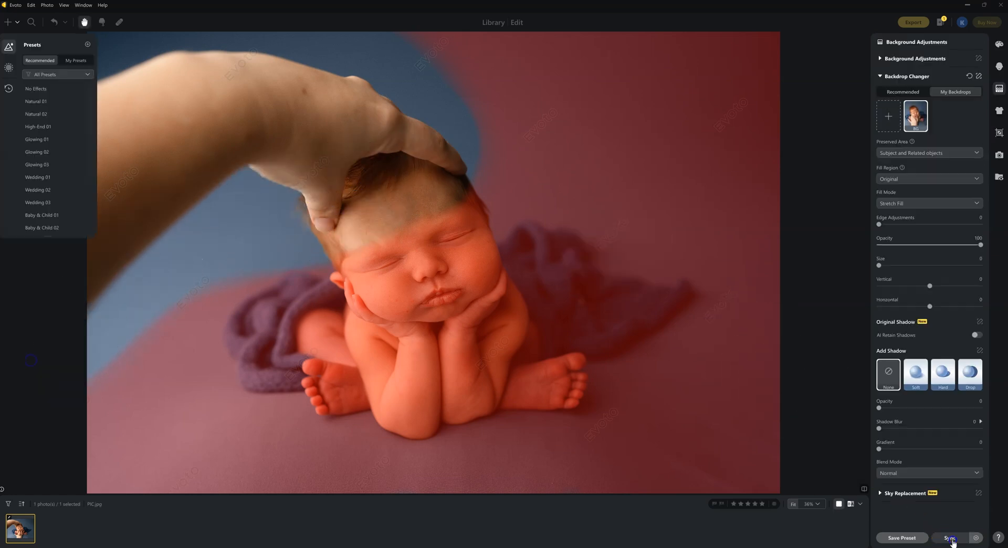
- Confirm the refined mask, then set the backdrop's horizontal offset to -3
click(950, 538)
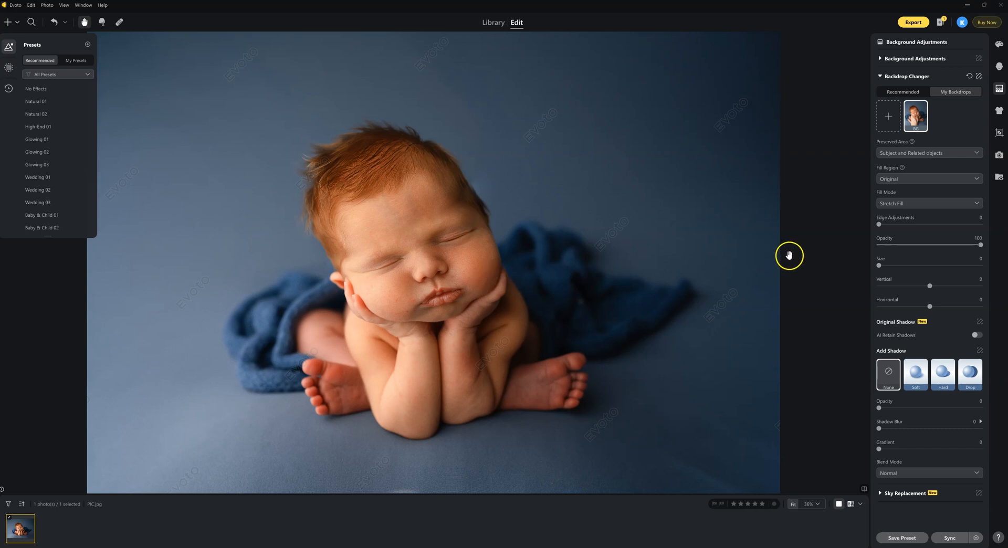
mouse_move(361, 167)
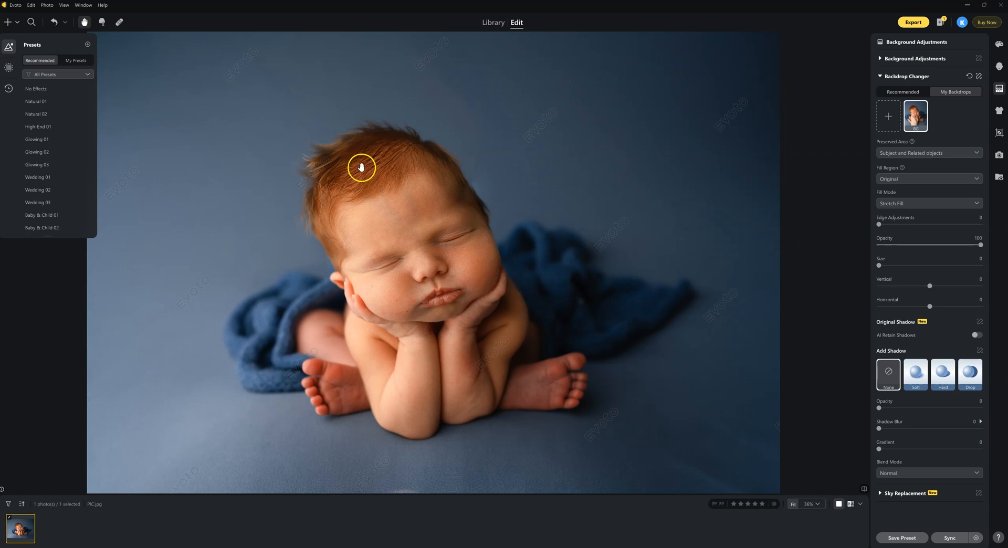
mouse_move(401, 206)
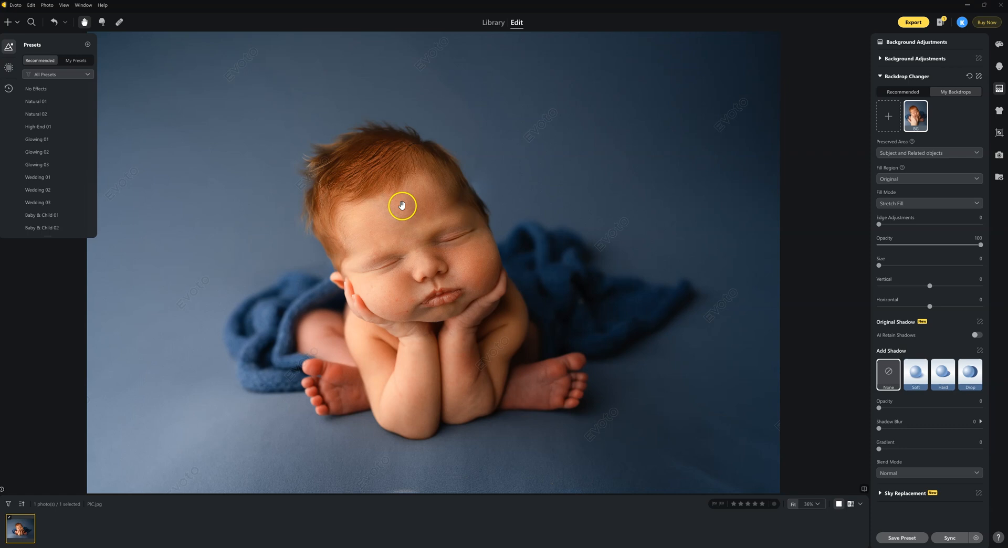
mouse_move(401, 194)
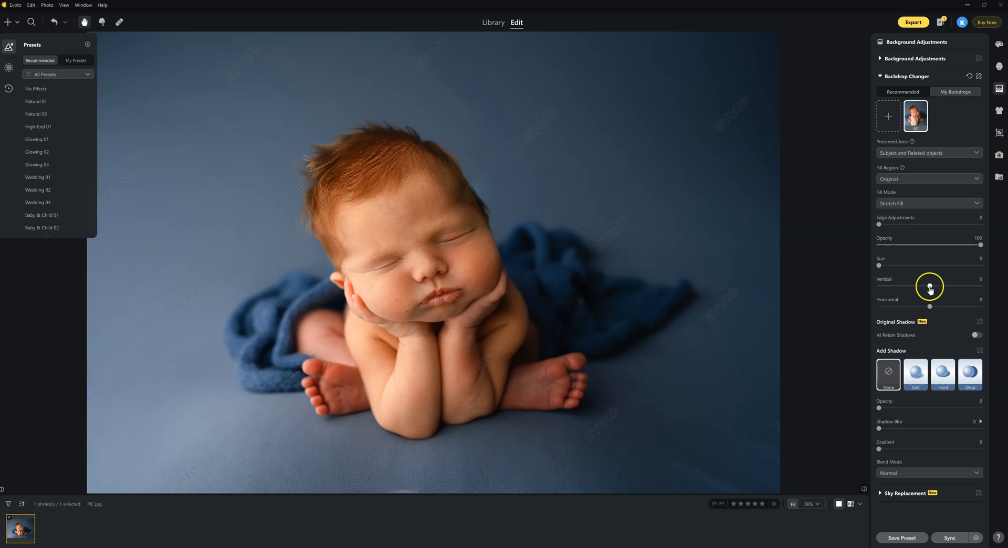
drag(928, 287, 924, 286)
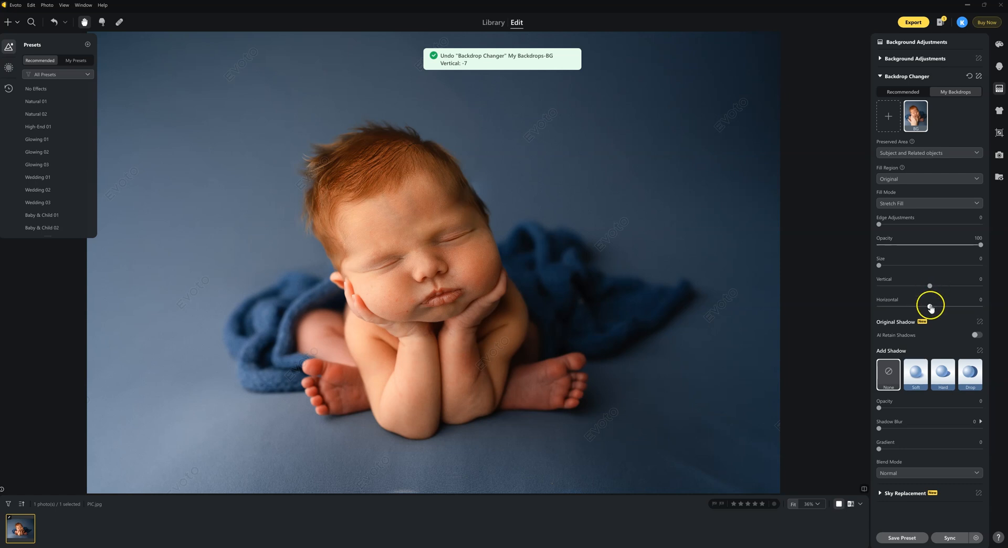
drag(929, 309, 928, 309)
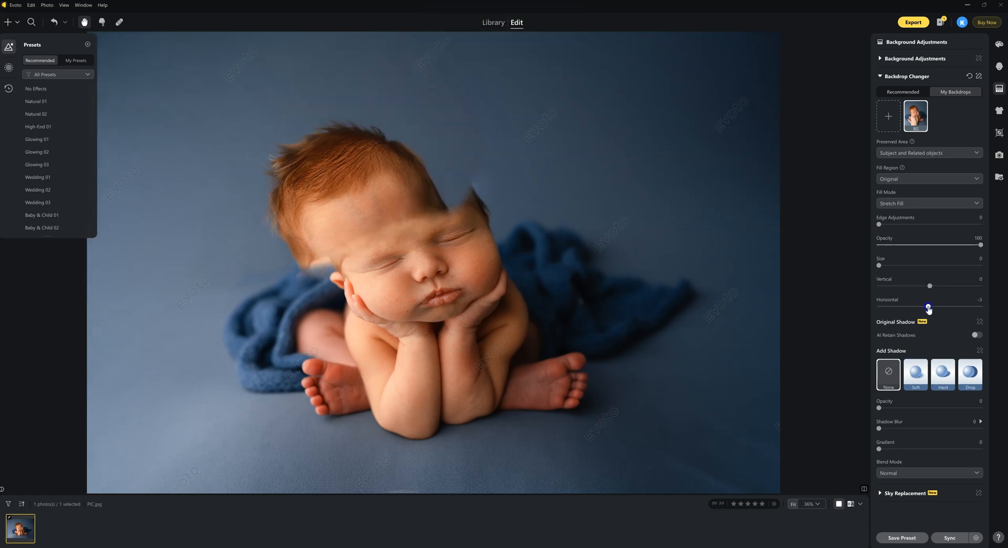